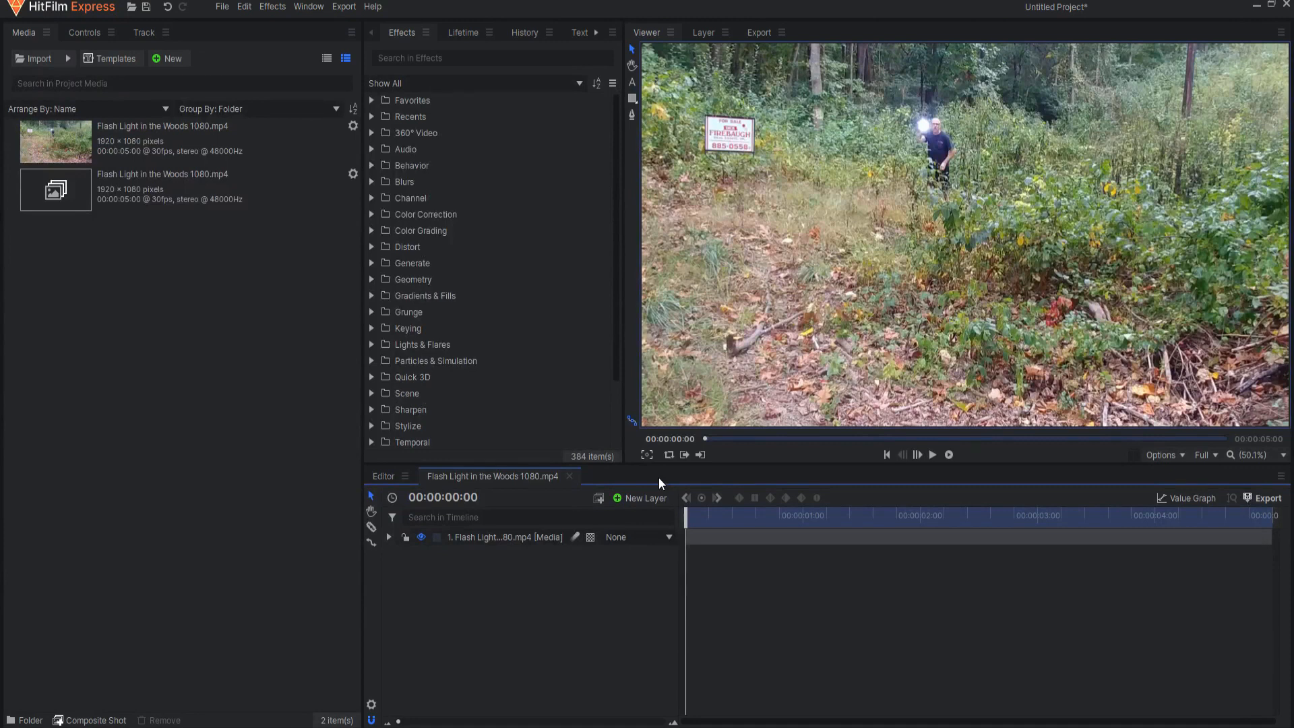
# Step: Create a new full-frame plane layer with default settings
pyautogui.click(645, 497)
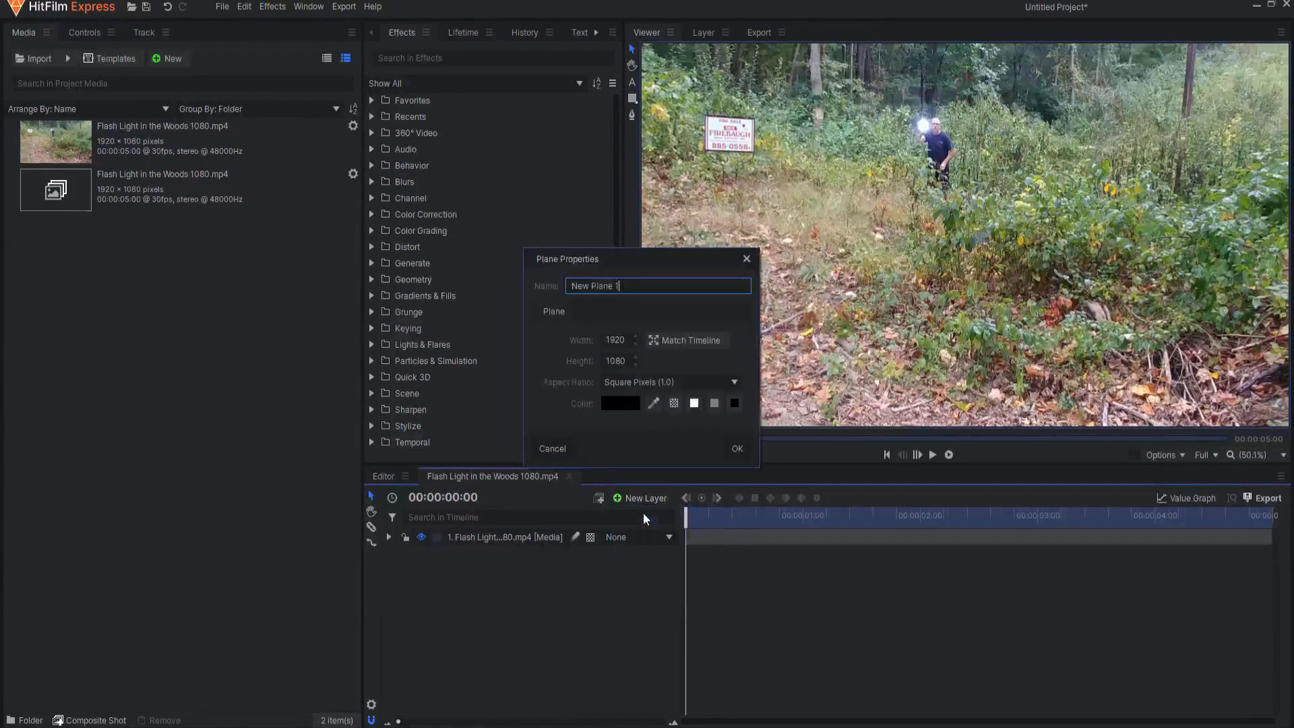
pyautogui.click(735, 447)
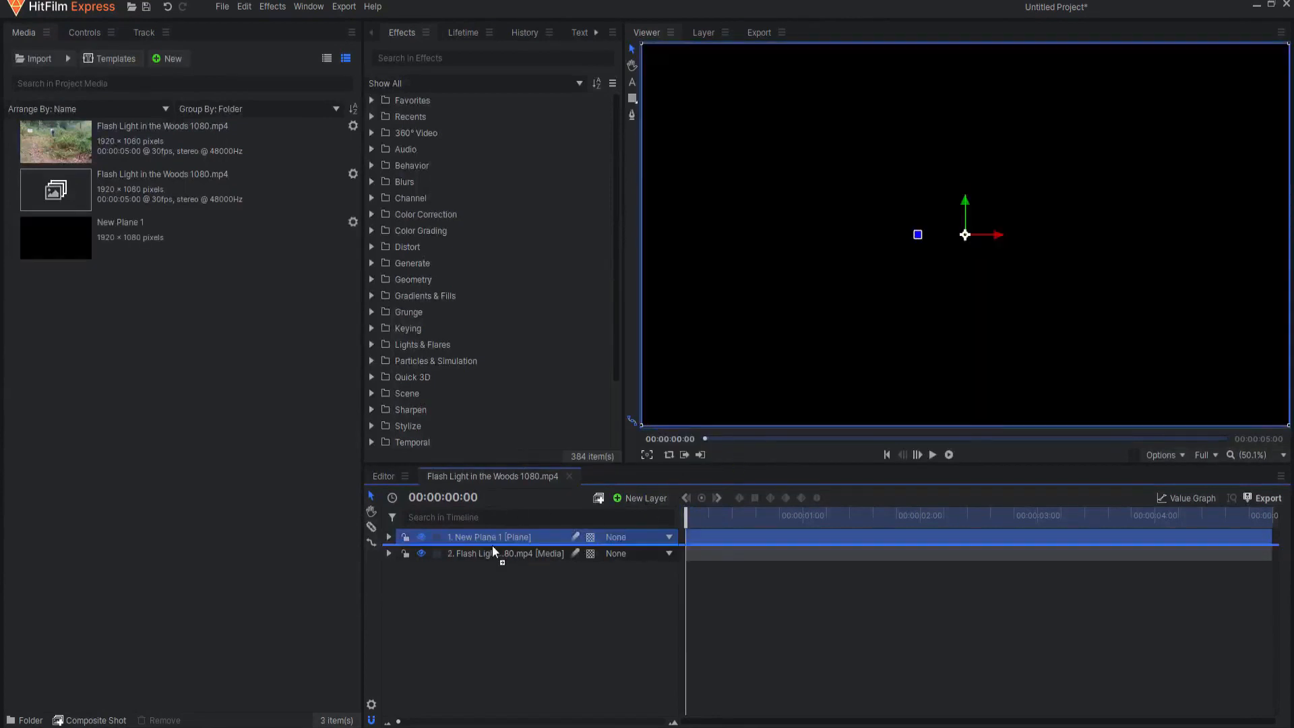
# Step: Add a grade layer between the woods footage and the plane layer
pyautogui.click(644, 497)
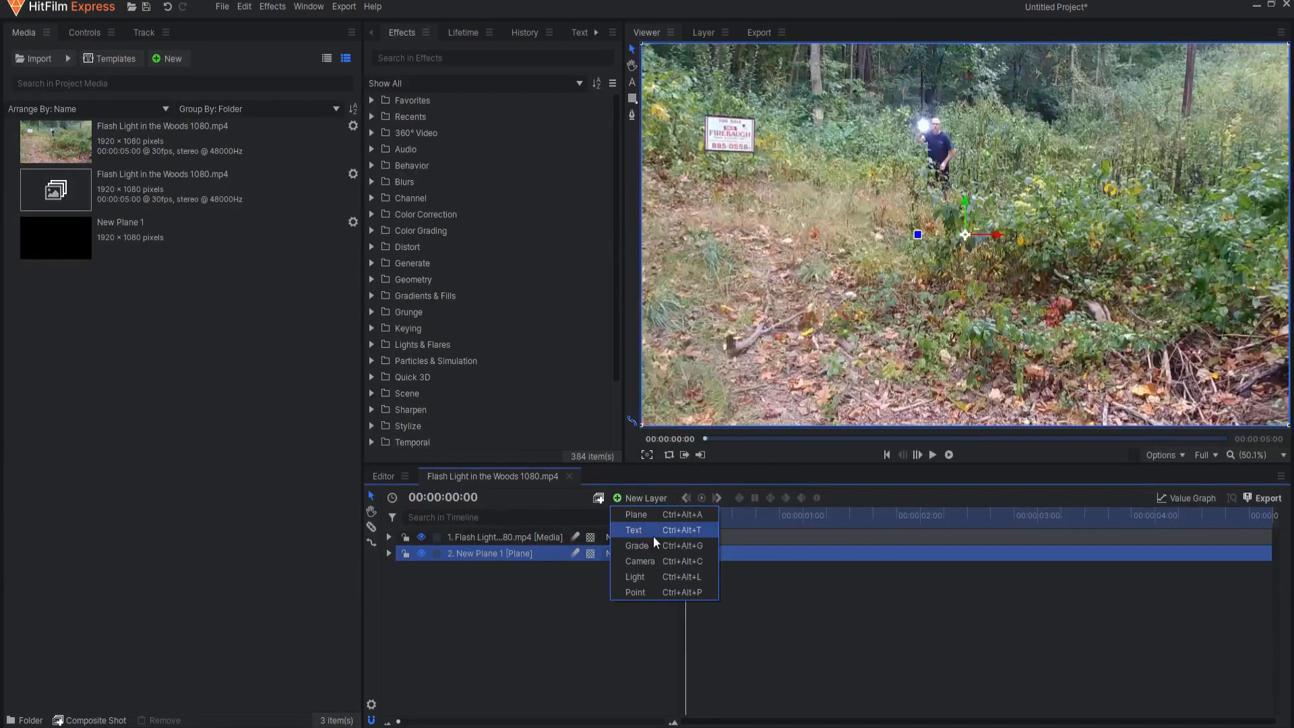
pyautogui.click(637, 545)
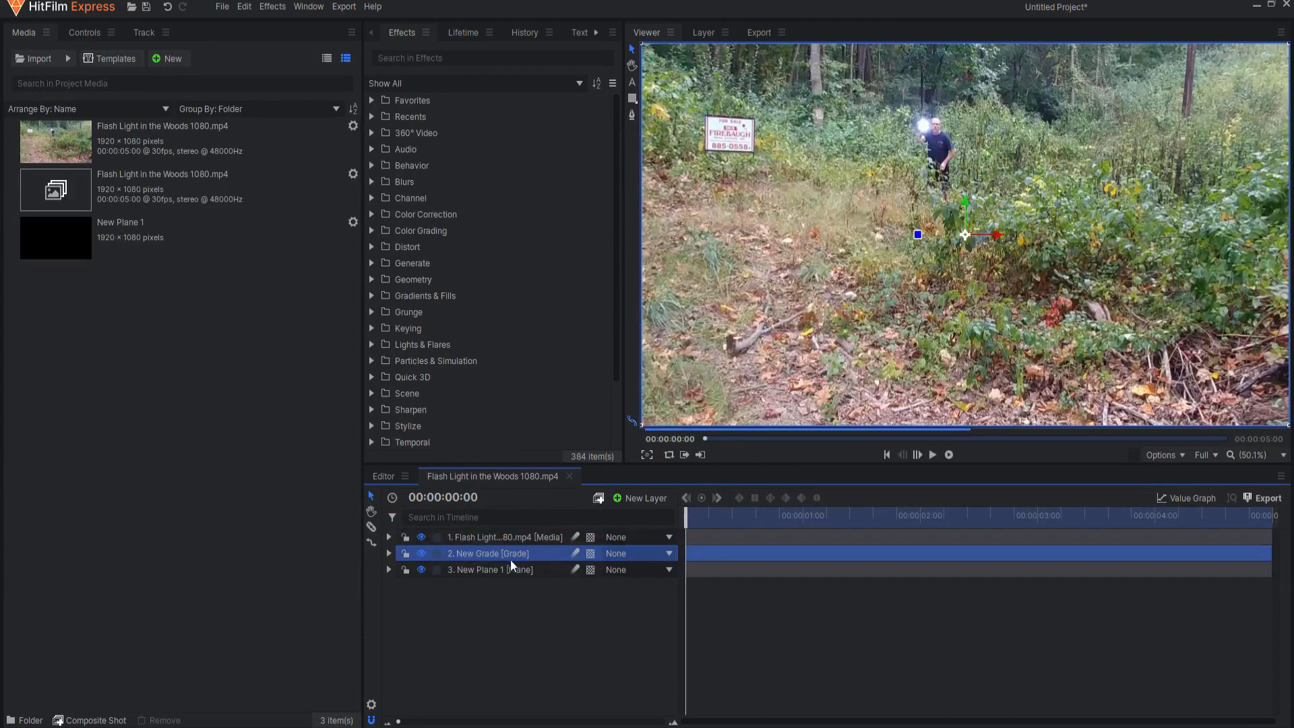
pyautogui.click(488, 569)
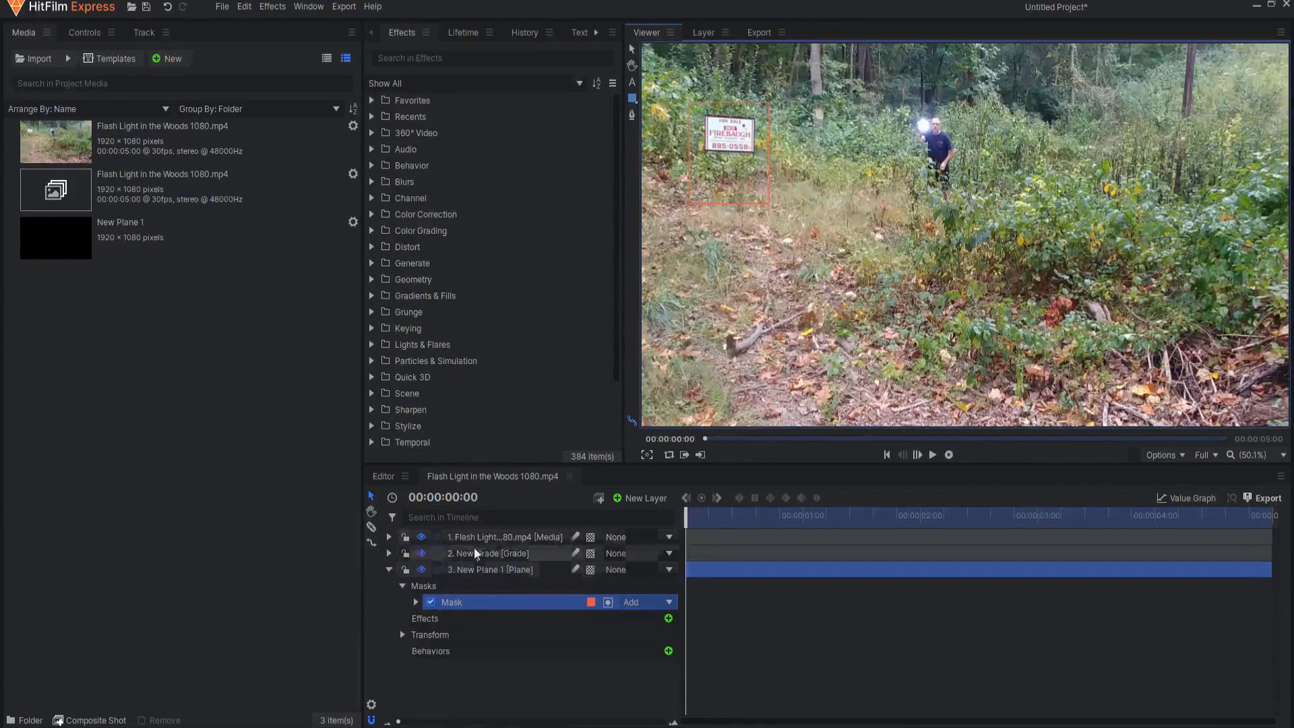
# Step: Ready the effects library search box for finding an effect
pyautogui.click(492, 58)
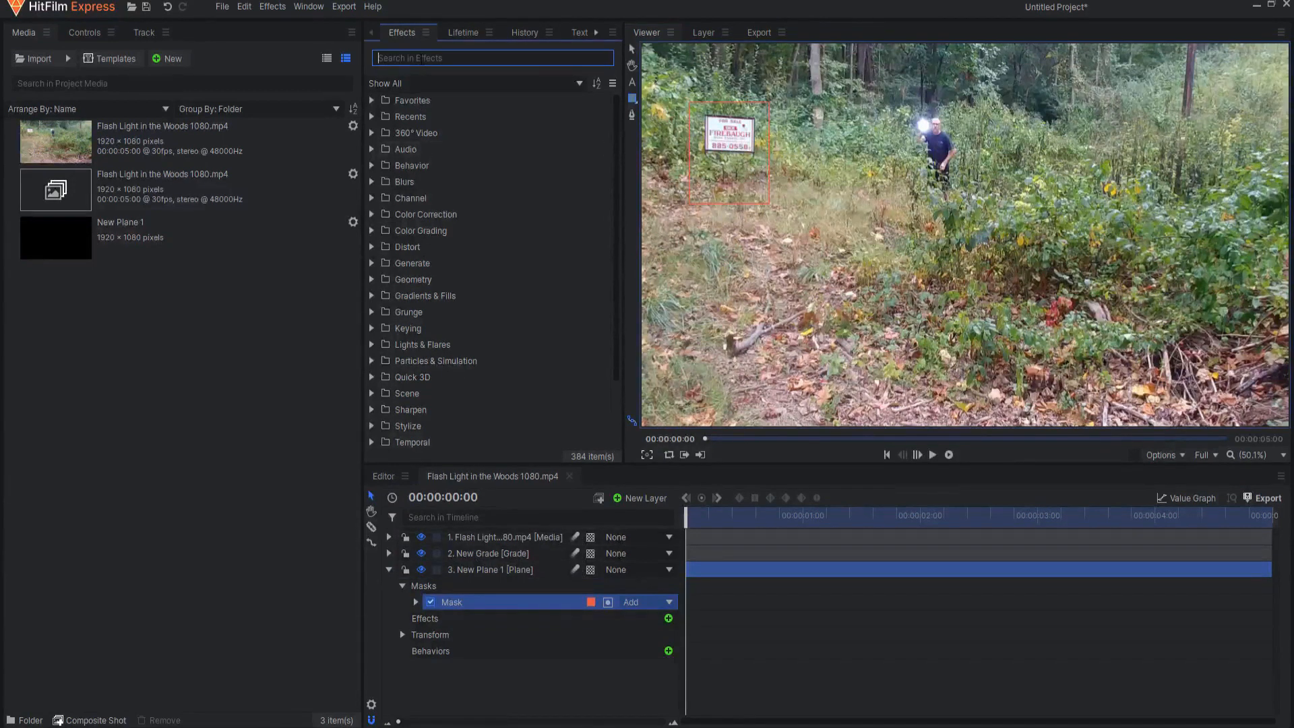
# Step: Find Clone Stamp via 'clone', source it from New Plane 1, and select the plane layer
pyautogui.write('clone')
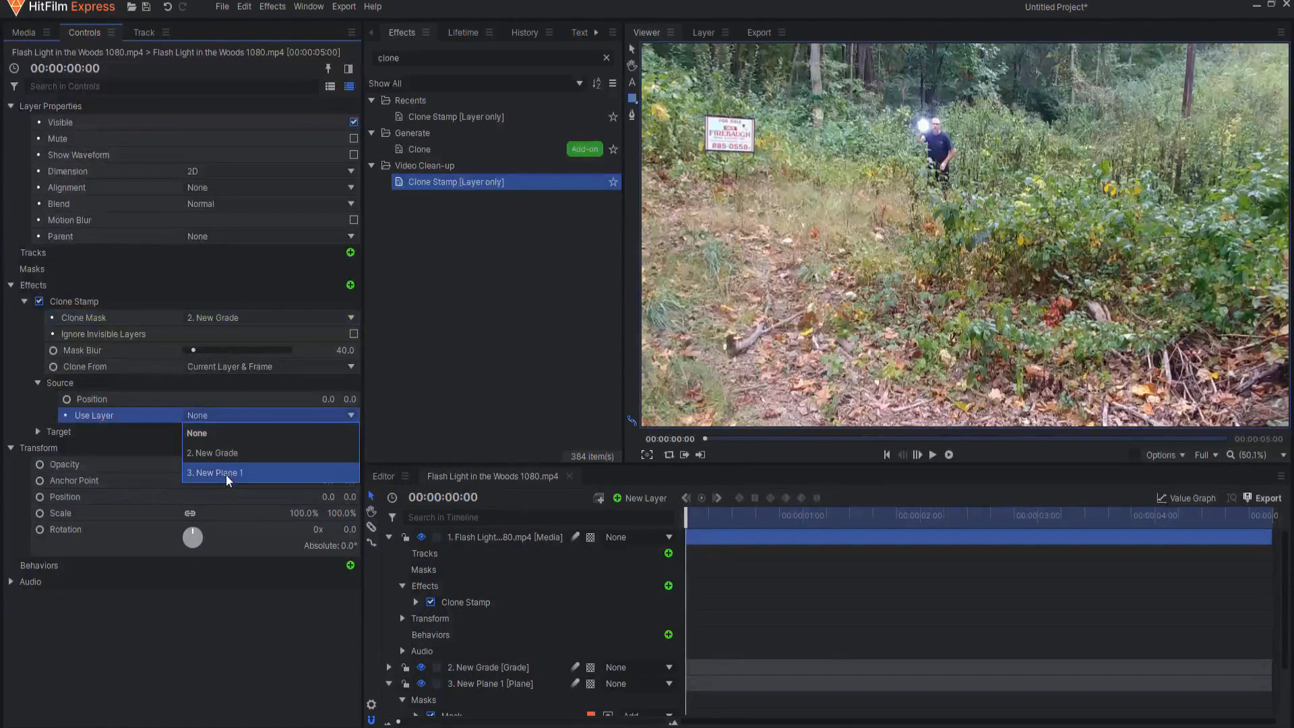
pyautogui.click(216, 471)
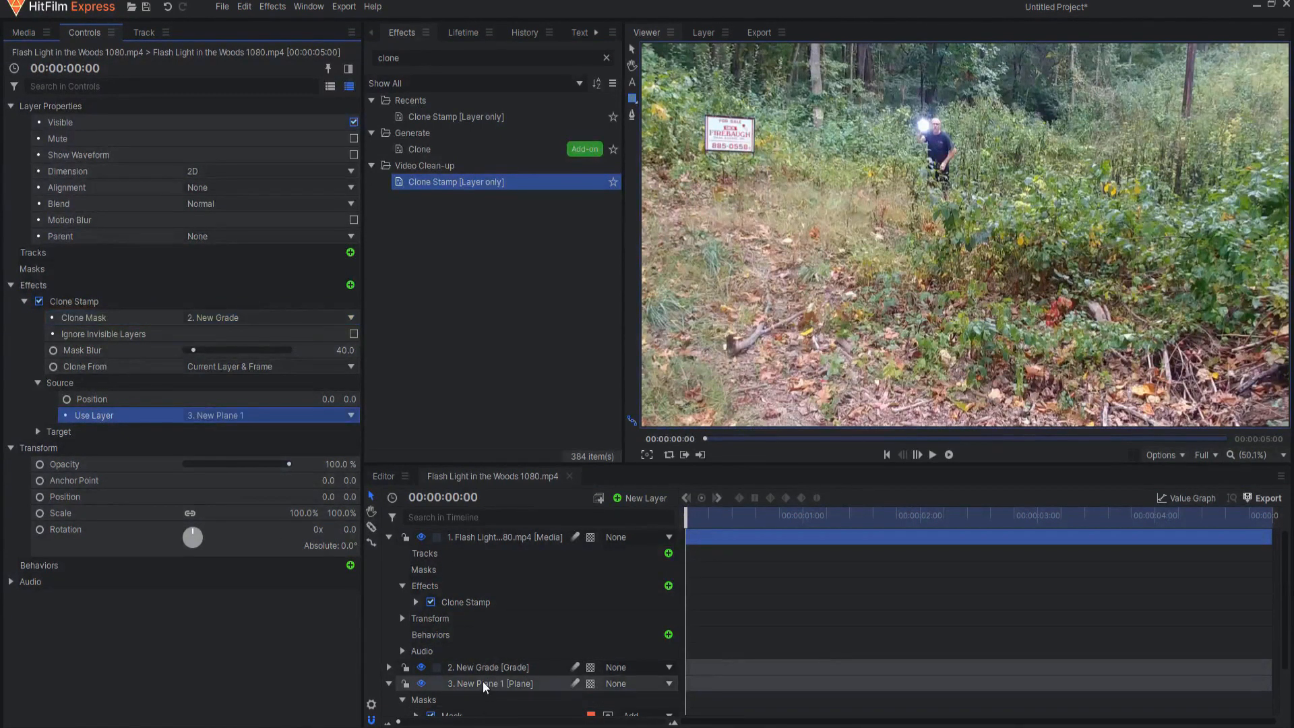
pyautogui.click(489, 683)
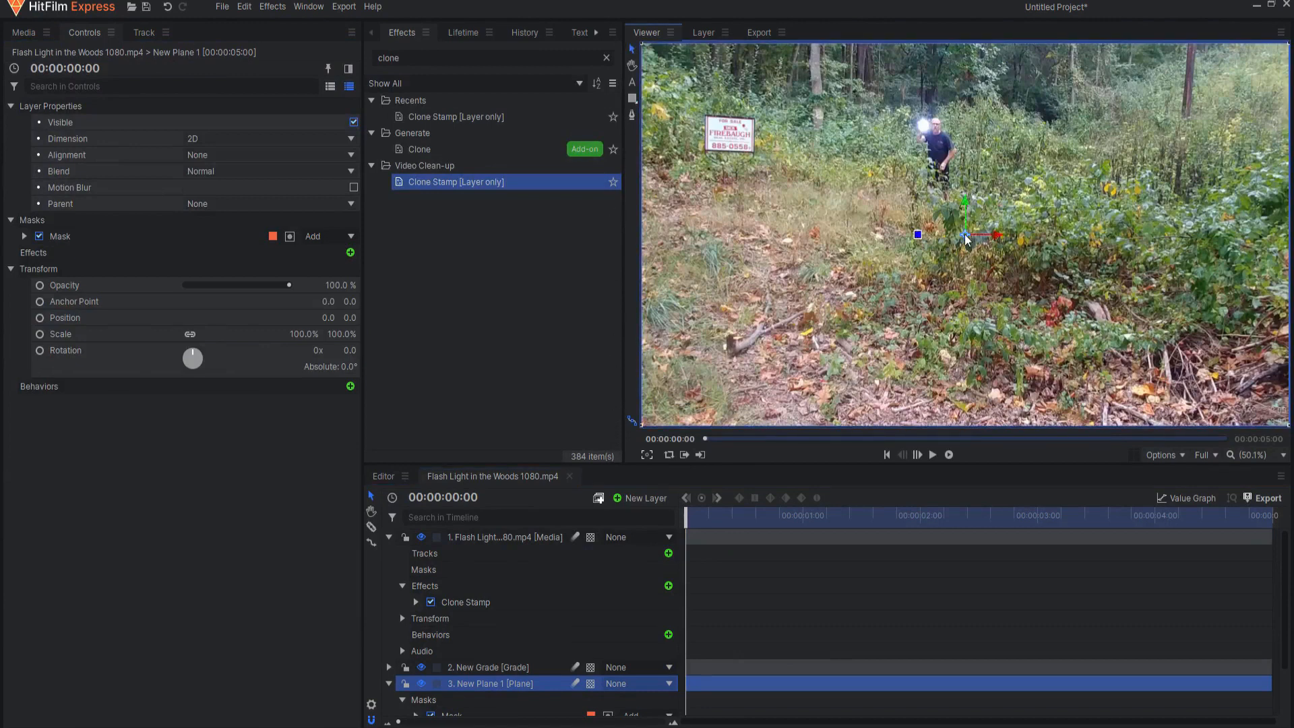
# Step: Nudge the plane's position in the Viewer until cloned undergrowth blends over the sign
pyautogui.moveTo(963, 237); pyautogui.dragTo(947, 229)
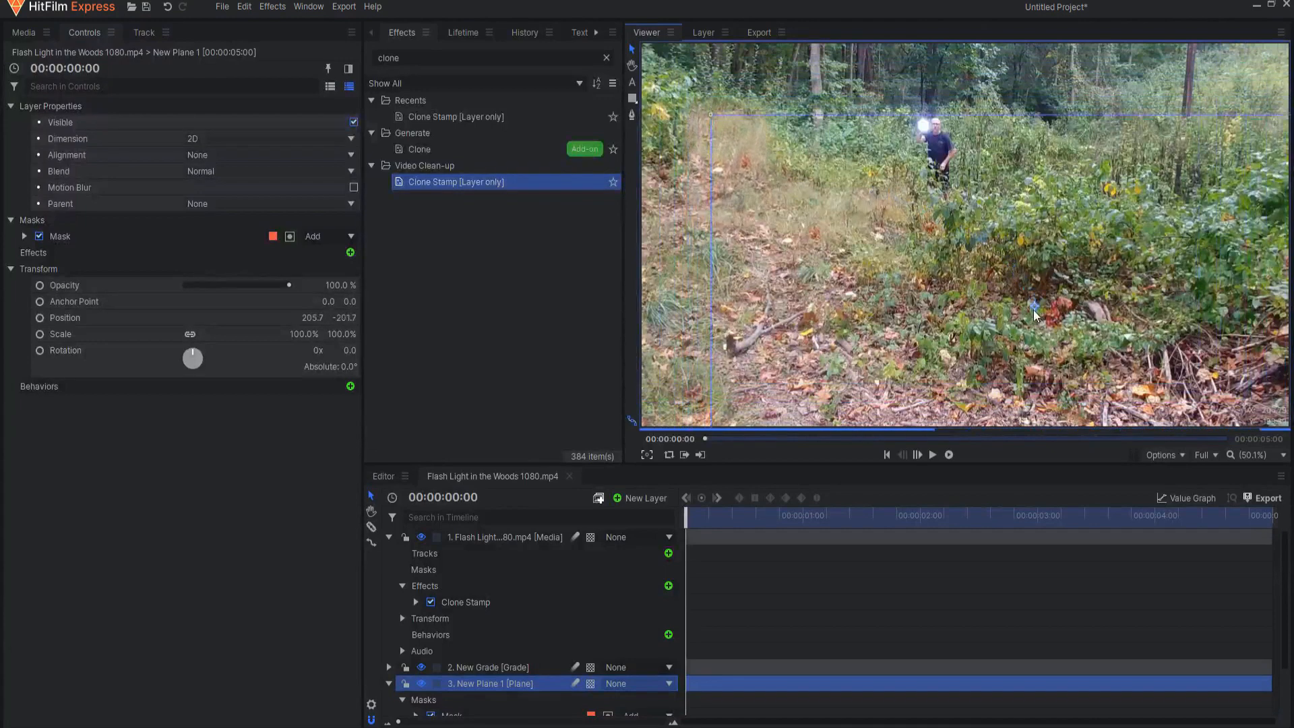
pyautogui.moveTo(1035, 315); pyautogui.dragTo(1054, 344)
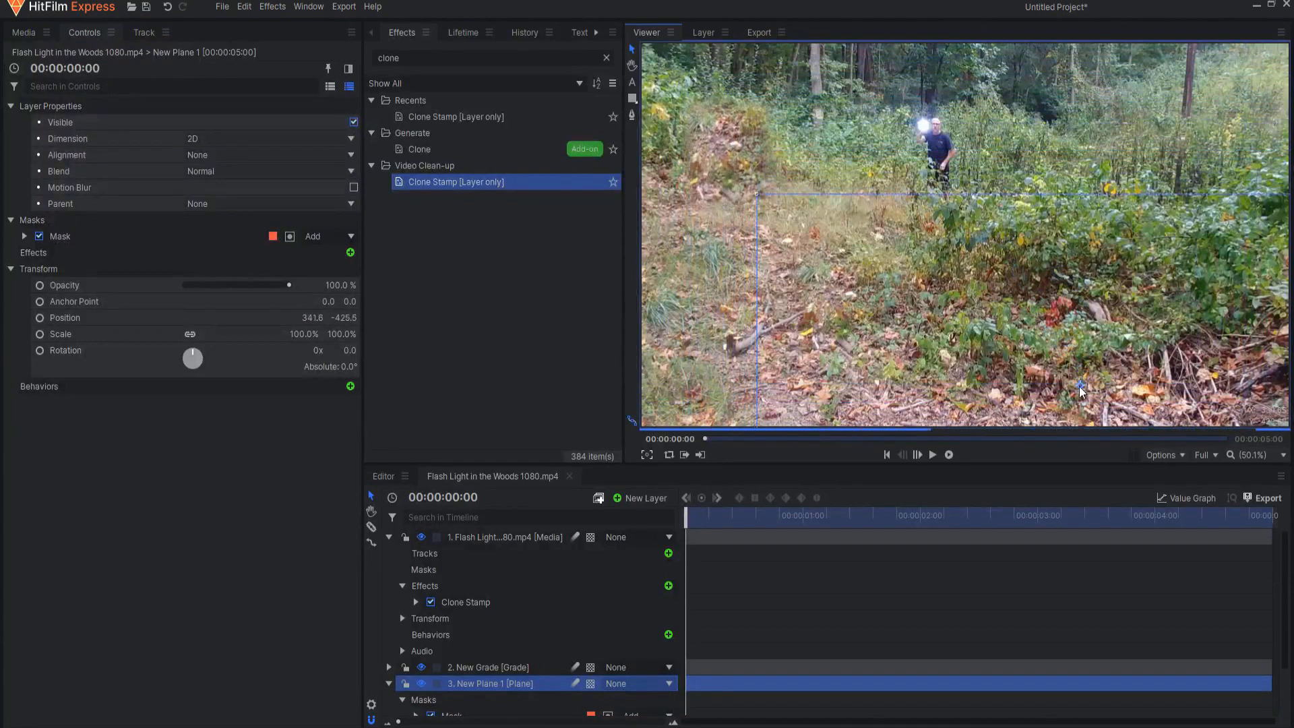
pyautogui.moveTo(1080, 384); pyautogui.dragTo(1100, 281)
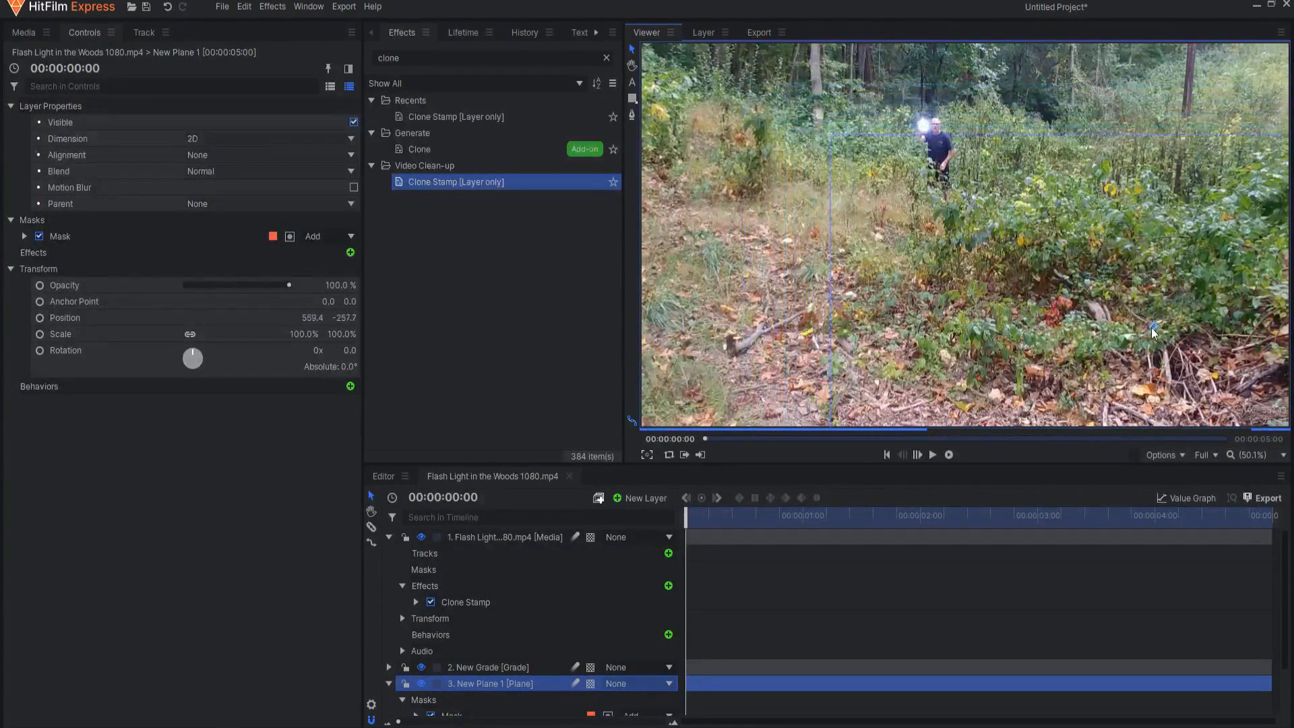
pyautogui.moveTo(1153, 330); pyautogui.dragTo(1059, 299)
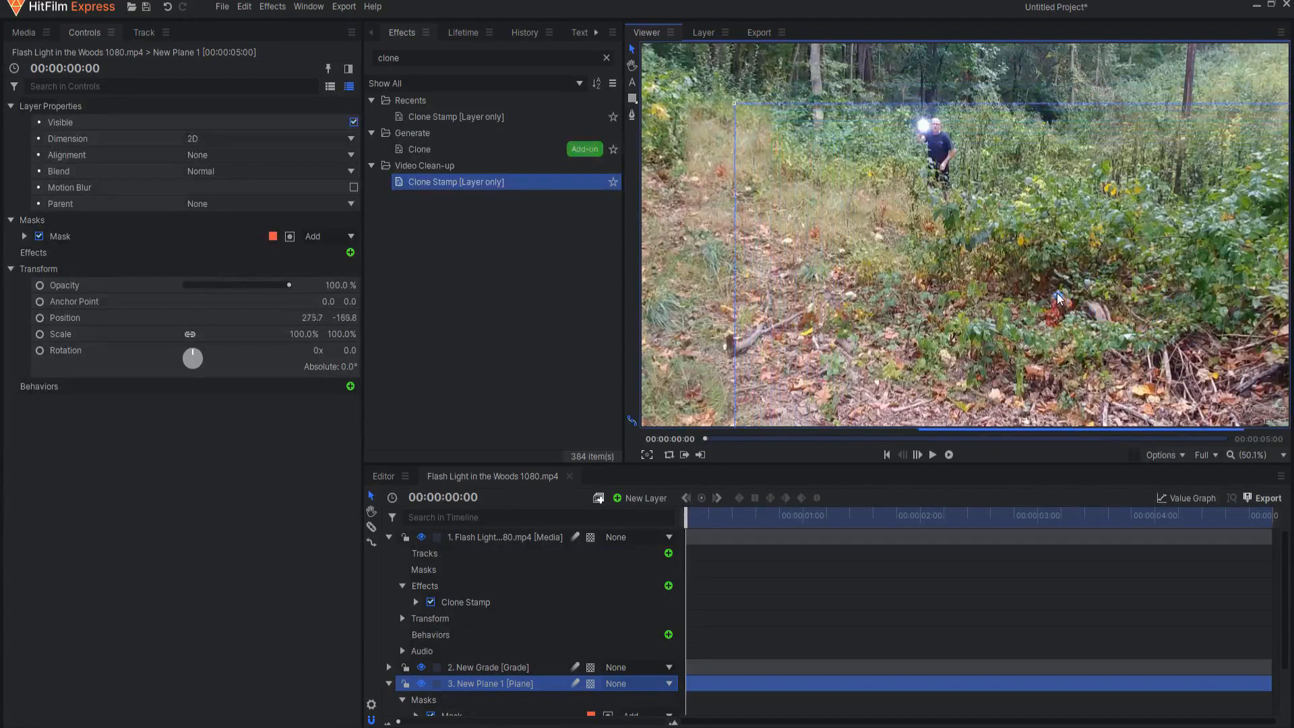